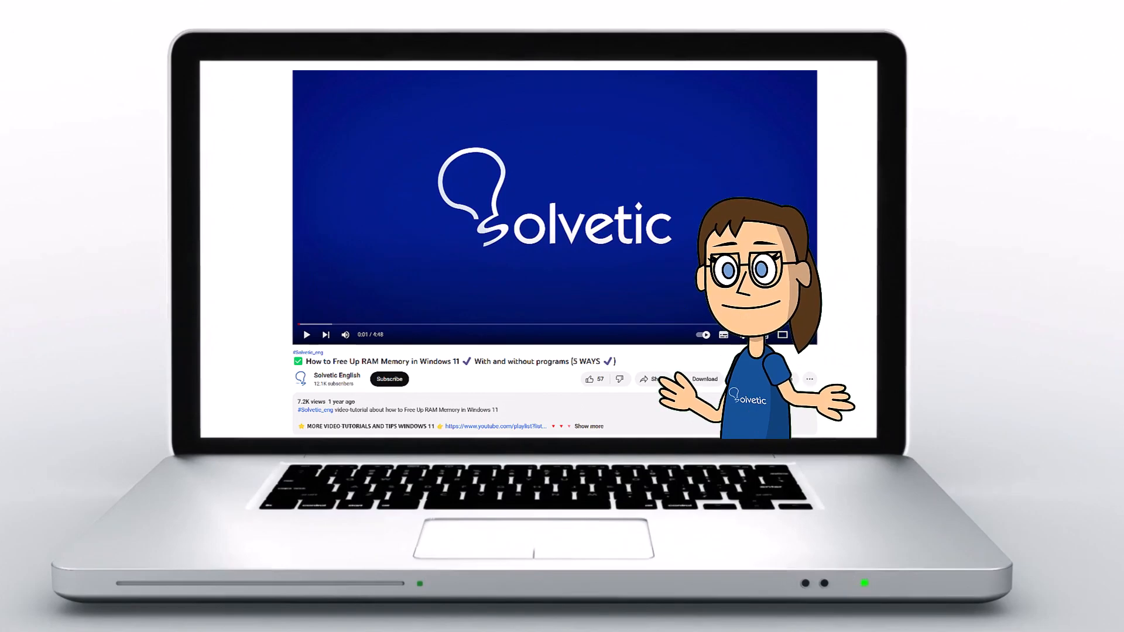
# Rename SteamSetup.exe in the Downloads folder to Steam1.exe
pyautogui.click(588, 426)
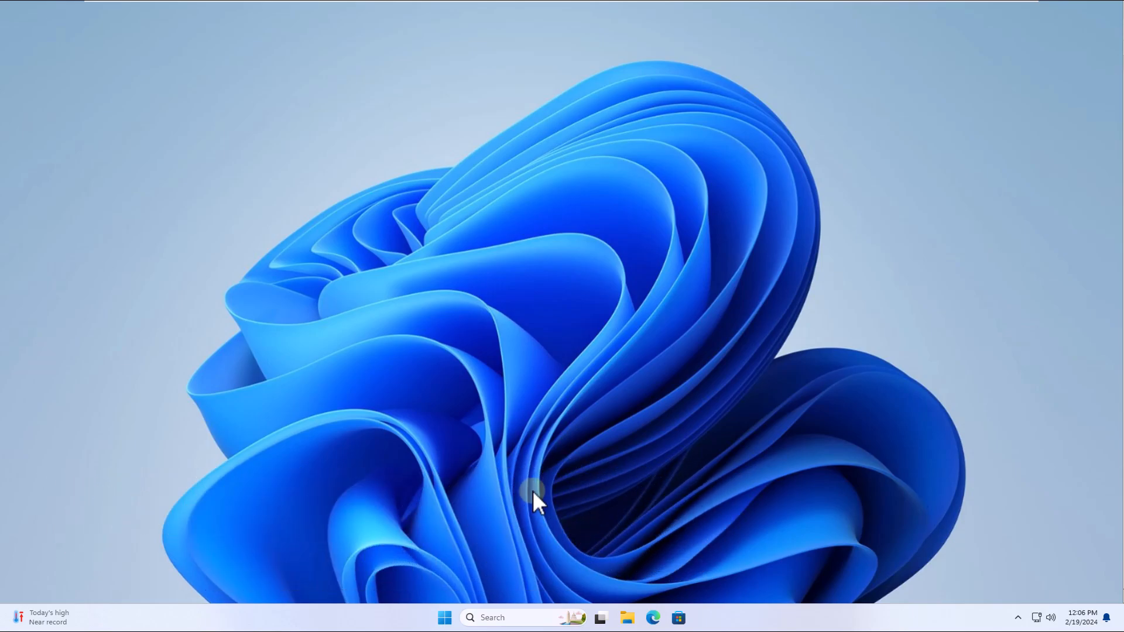
pyautogui.moveTo(607, 567)
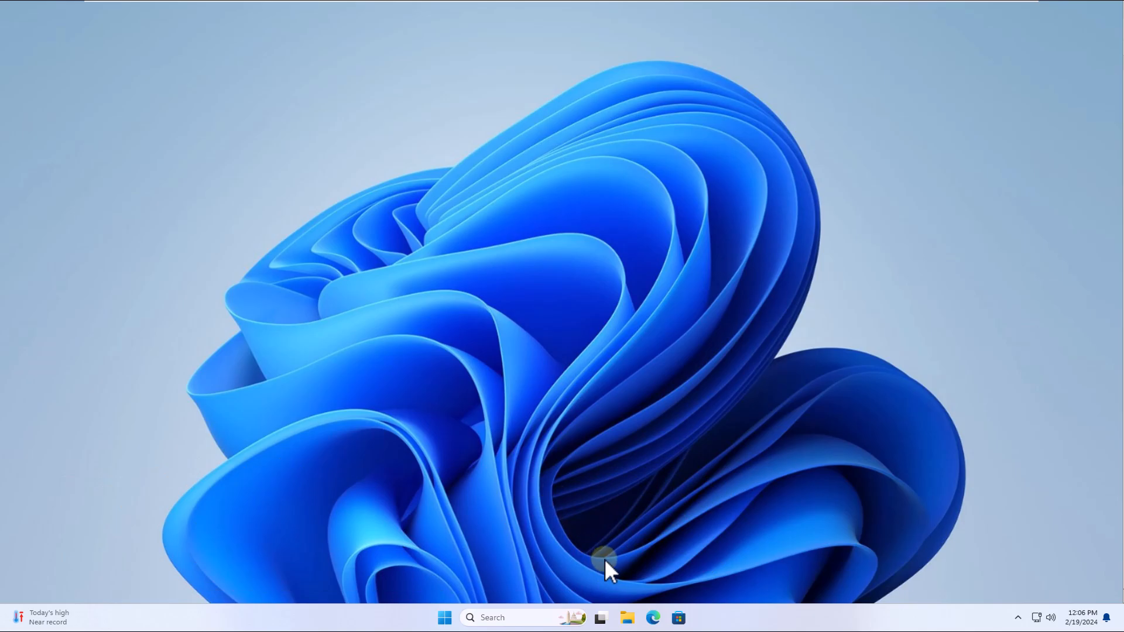
pyautogui.click(626, 617)
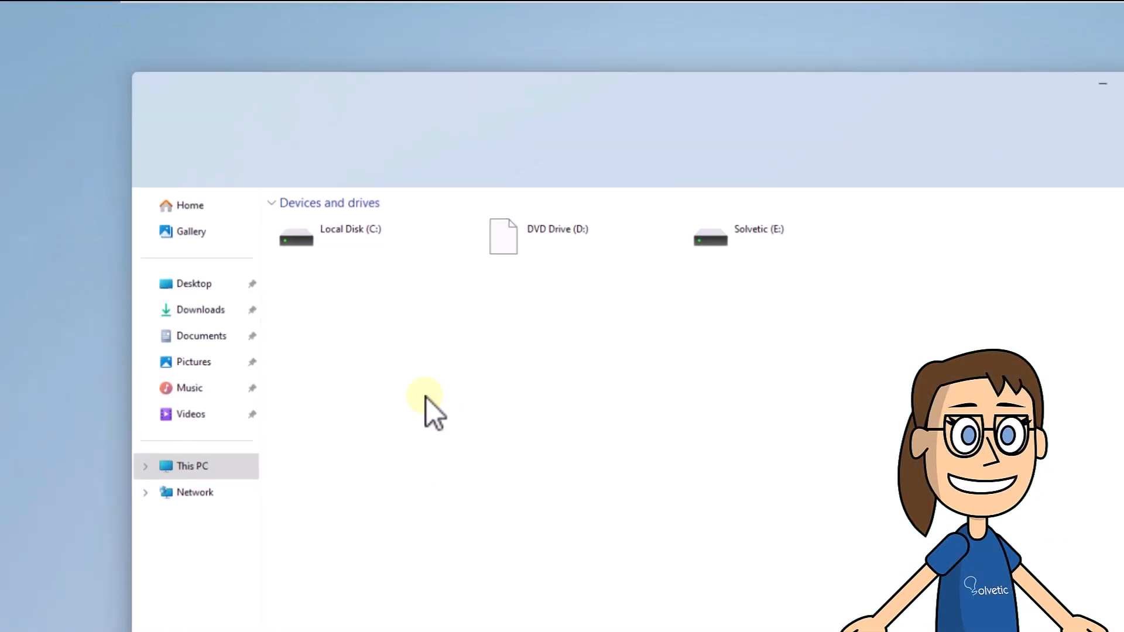
pyautogui.click(201, 309)
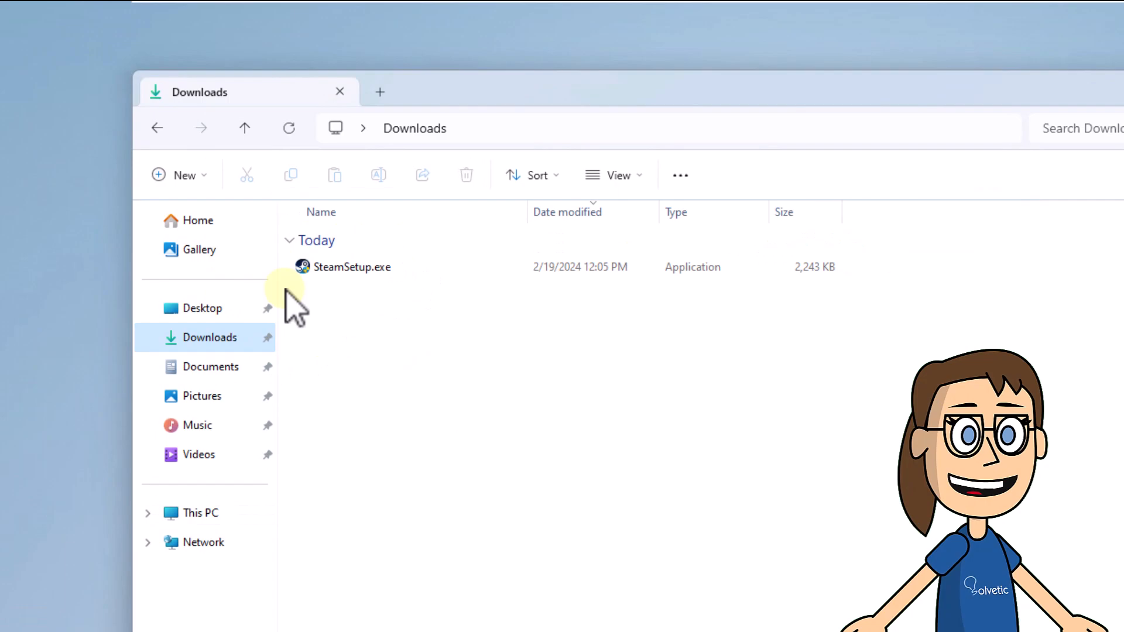
pyautogui.moveTo(351, 267)
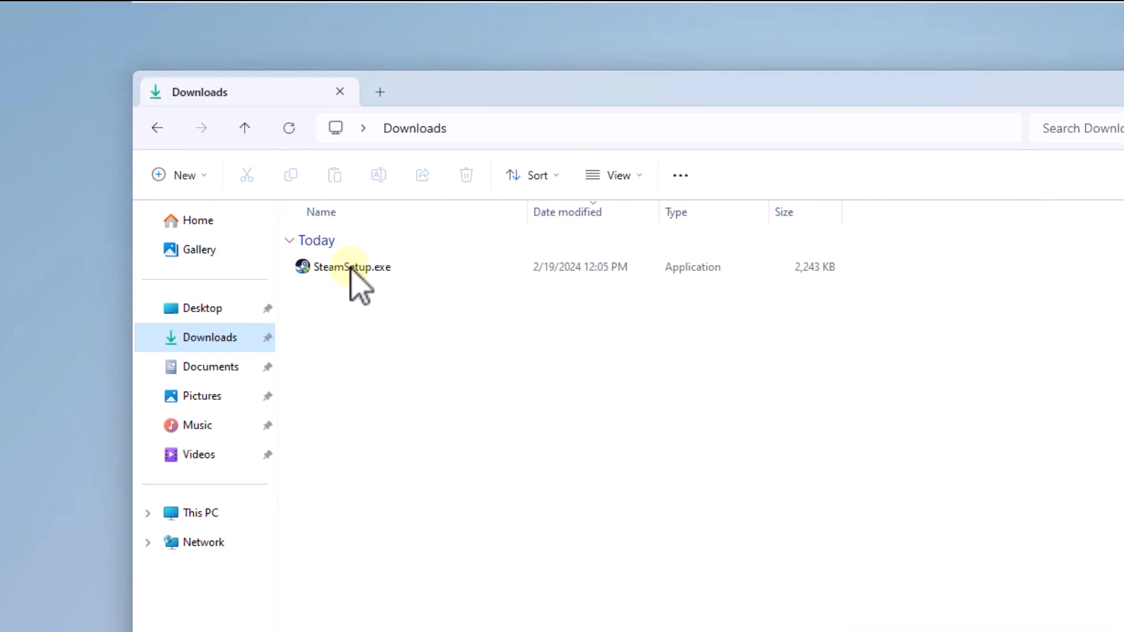
pyautogui.click(352, 267)
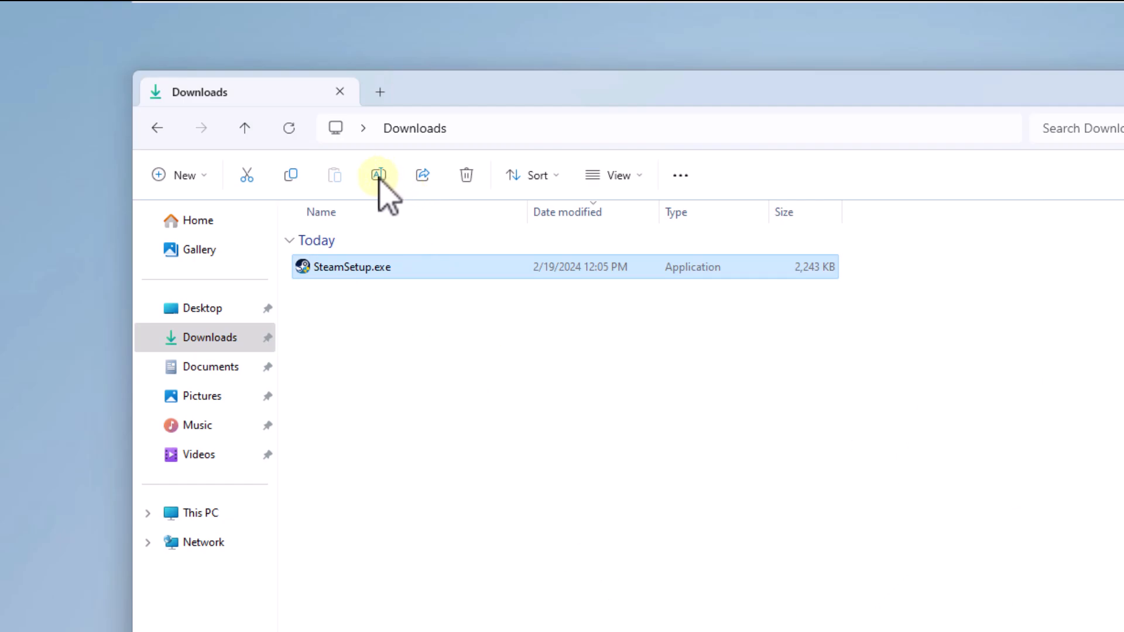
pyautogui.click(378, 175)
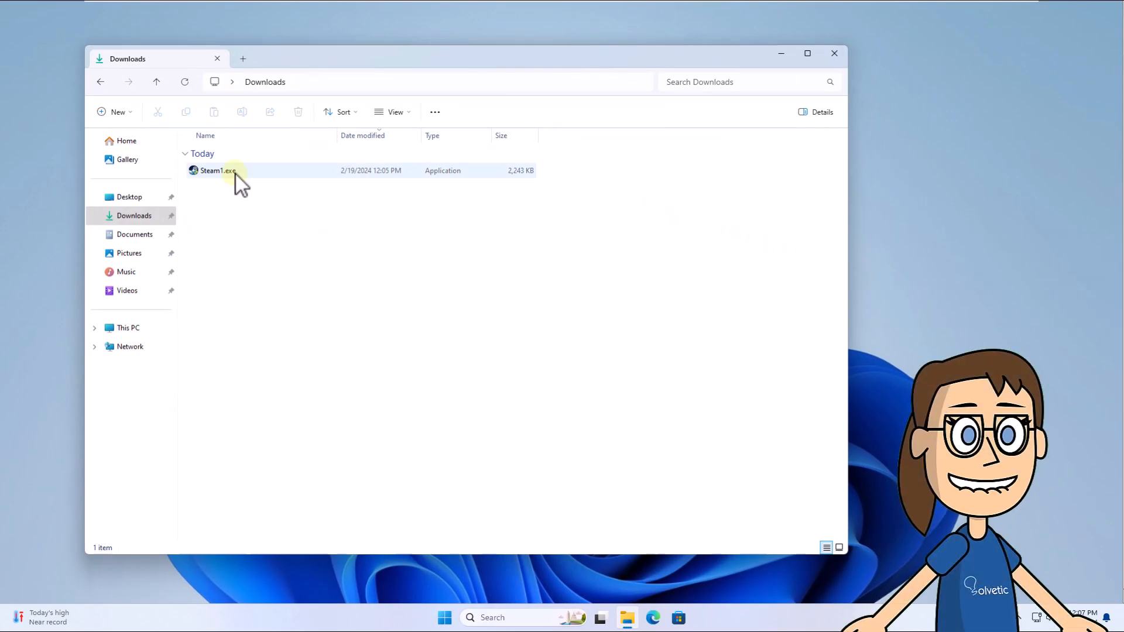
# Run Steam1.exe, approve the User Account Control prompt, and cancel the Steam Setup wizard
pyautogui.doubleClick(215, 171)
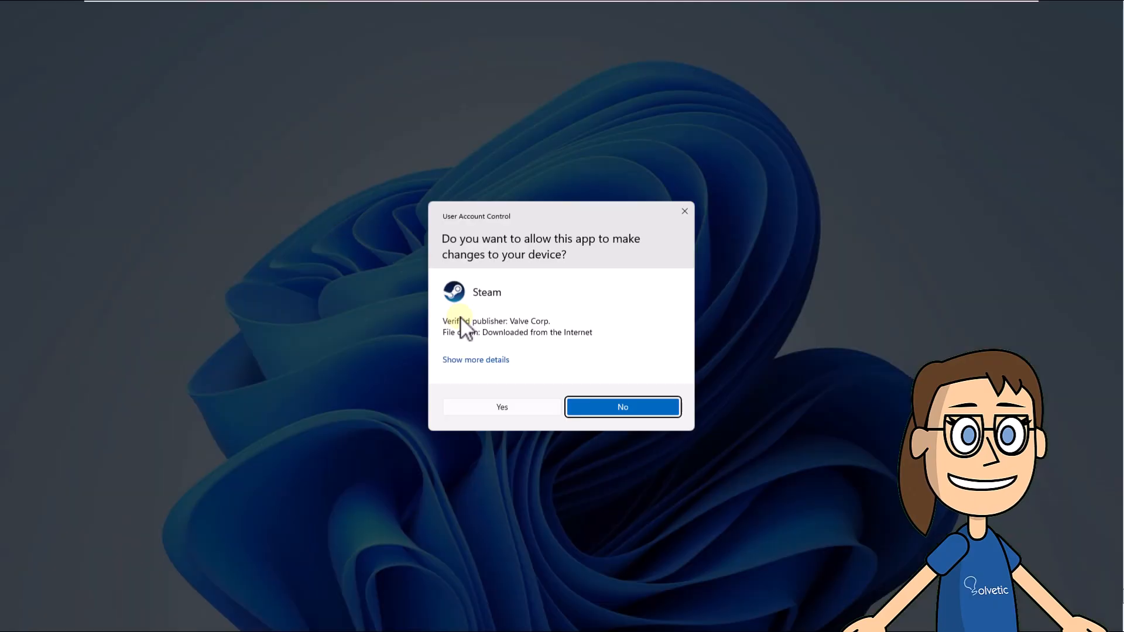
pyautogui.click(501, 406)
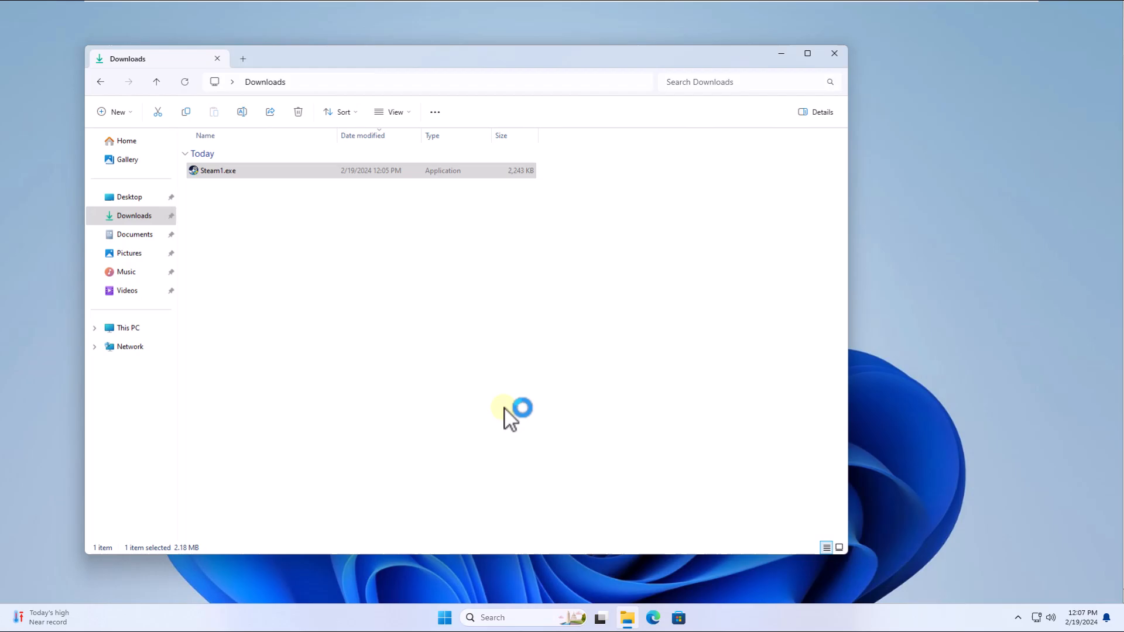
pyautogui.click(834, 53)
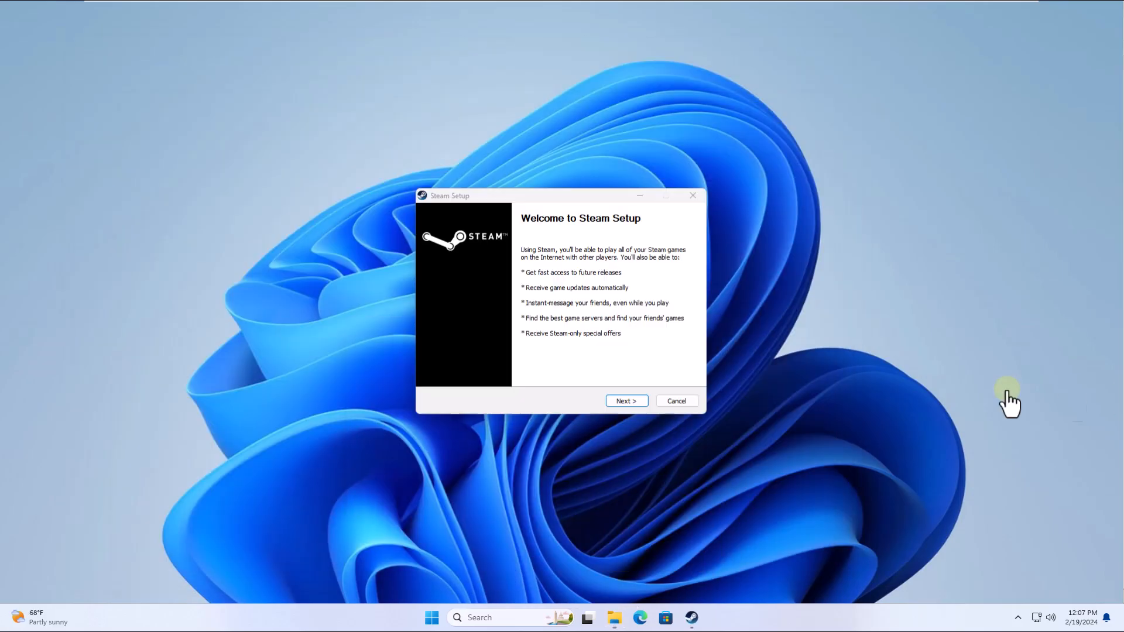
pyautogui.moveTo(560, 387)
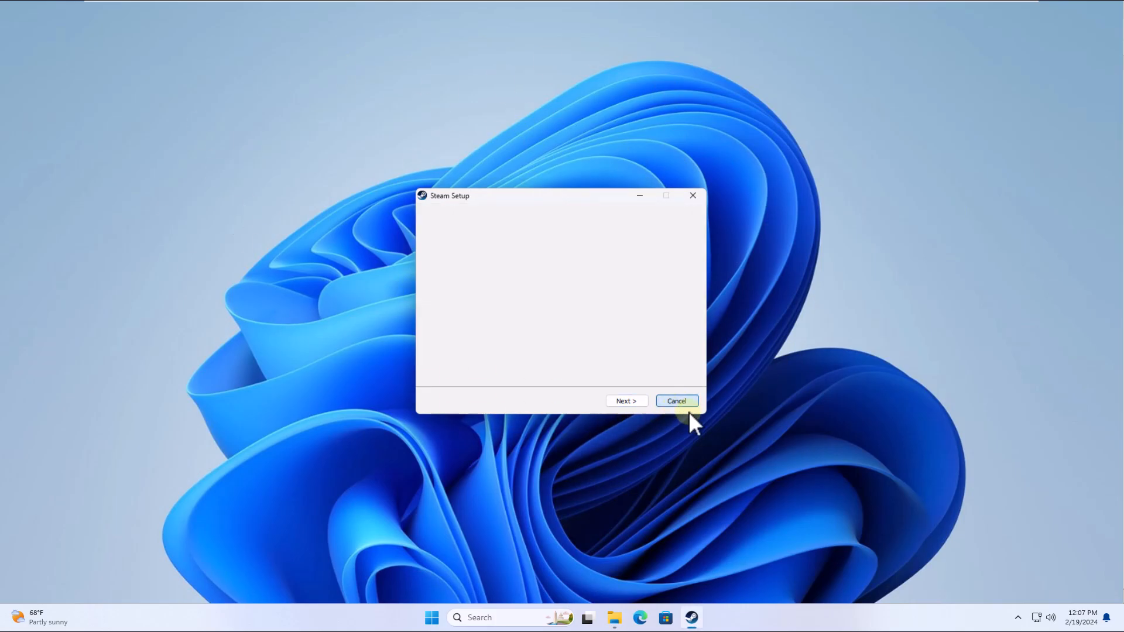
pyautogui.click(676, 401)
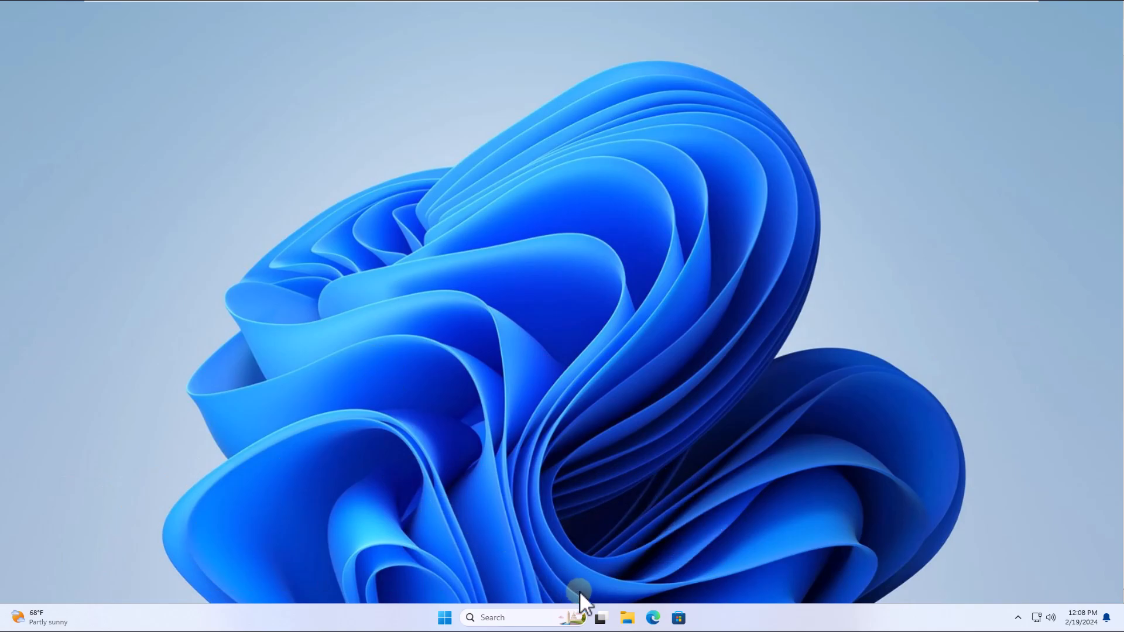
# Copy SteamSetup.exe from Downloads and paste it into the root of Solvetic (E:)
pyautogui.click(626, 617)
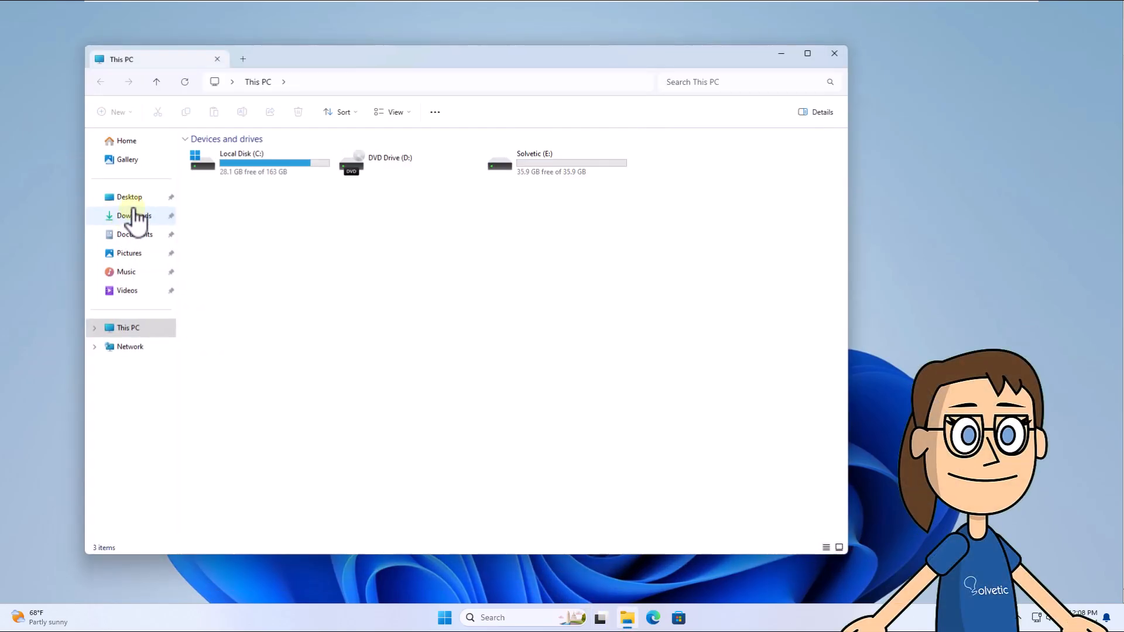
pyautogui.click(134, 215)
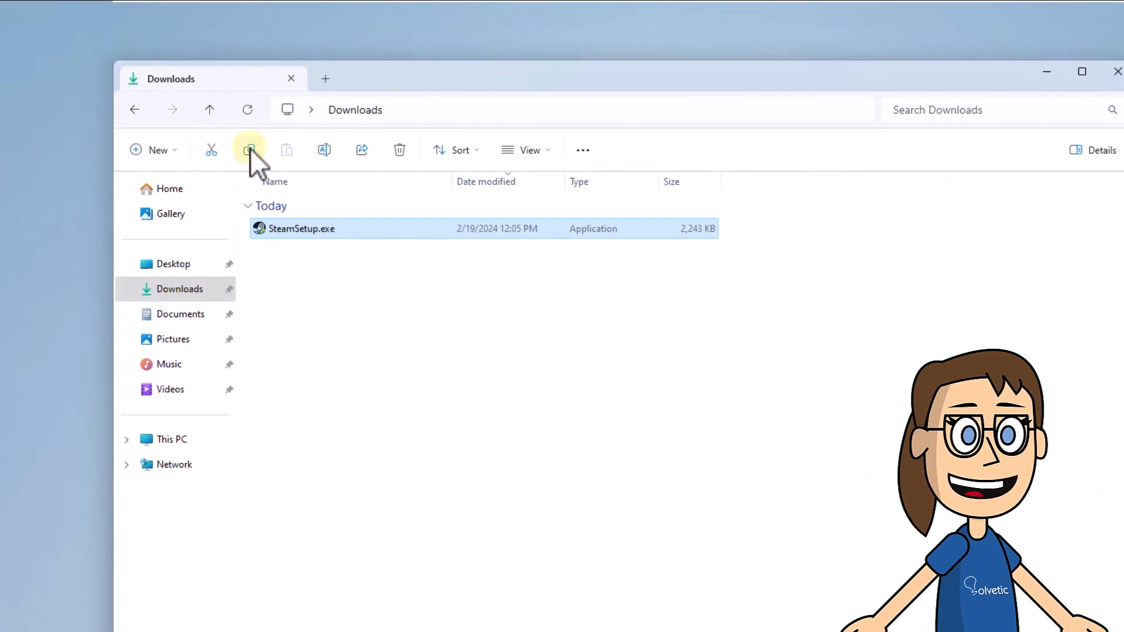
pyautogui.moveTo(313, 97)
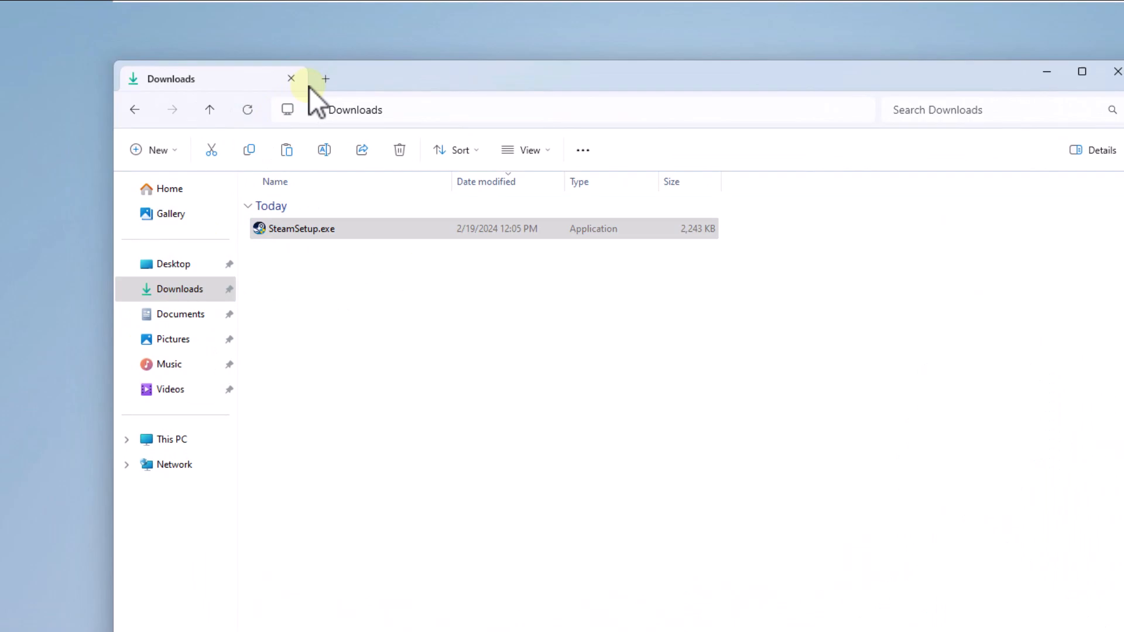
pyautogui.click(326, 80)
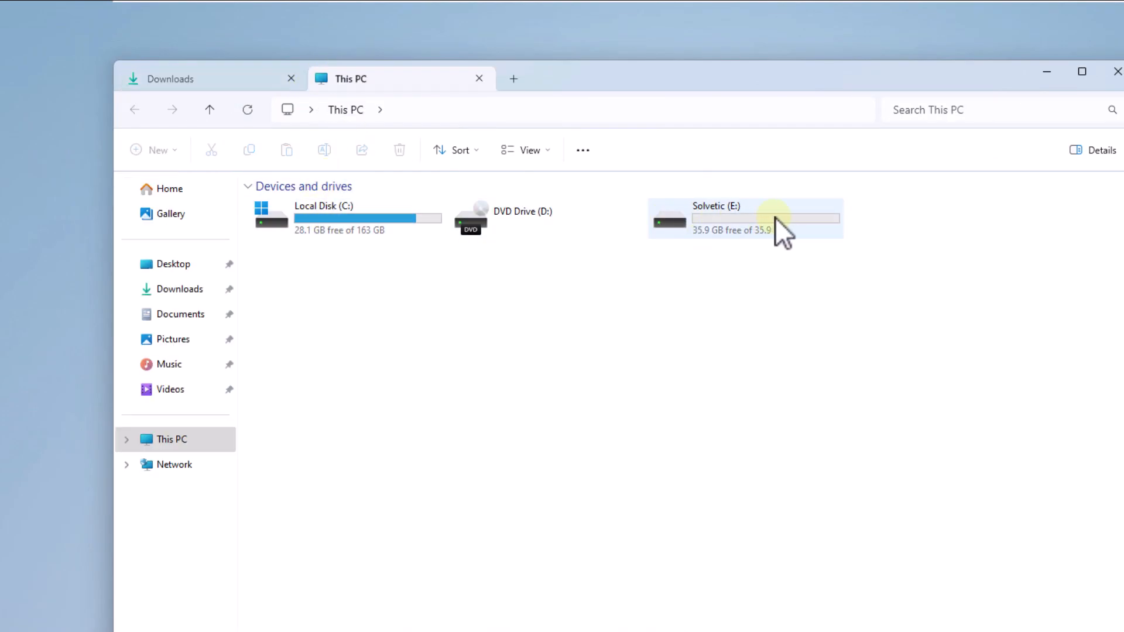
pyautogui.doubleClick(745, 218)
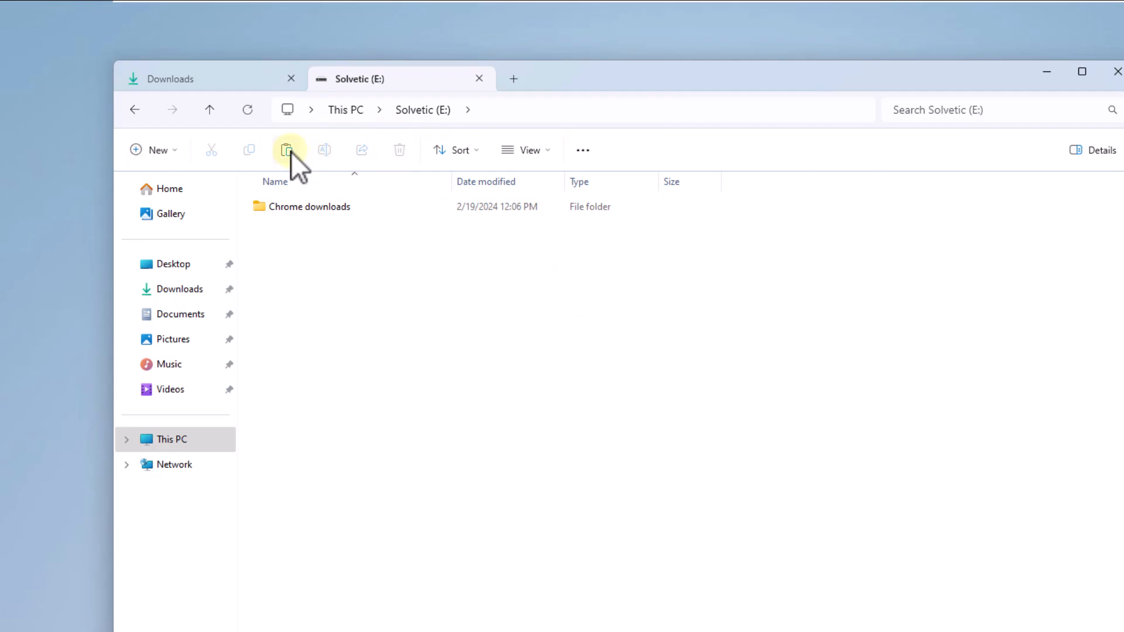
pyautogui.click(287, 150)
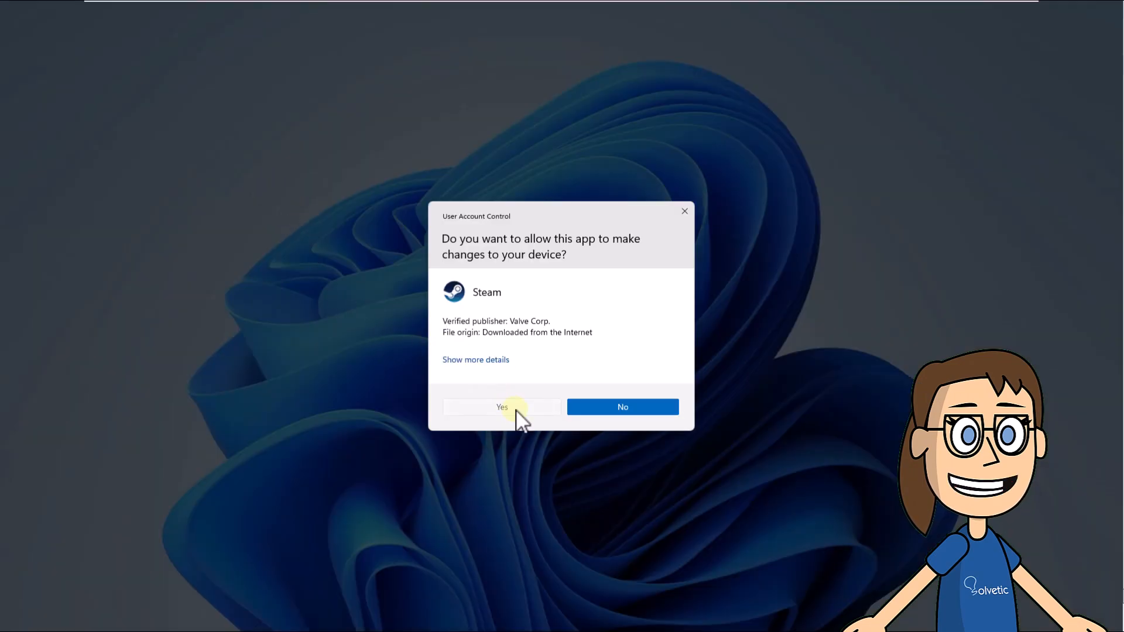
# Approve the UAC prompt for SteamSetup.exe on E:, then cancel at the welcome page
pyautogui.click(501, 406)
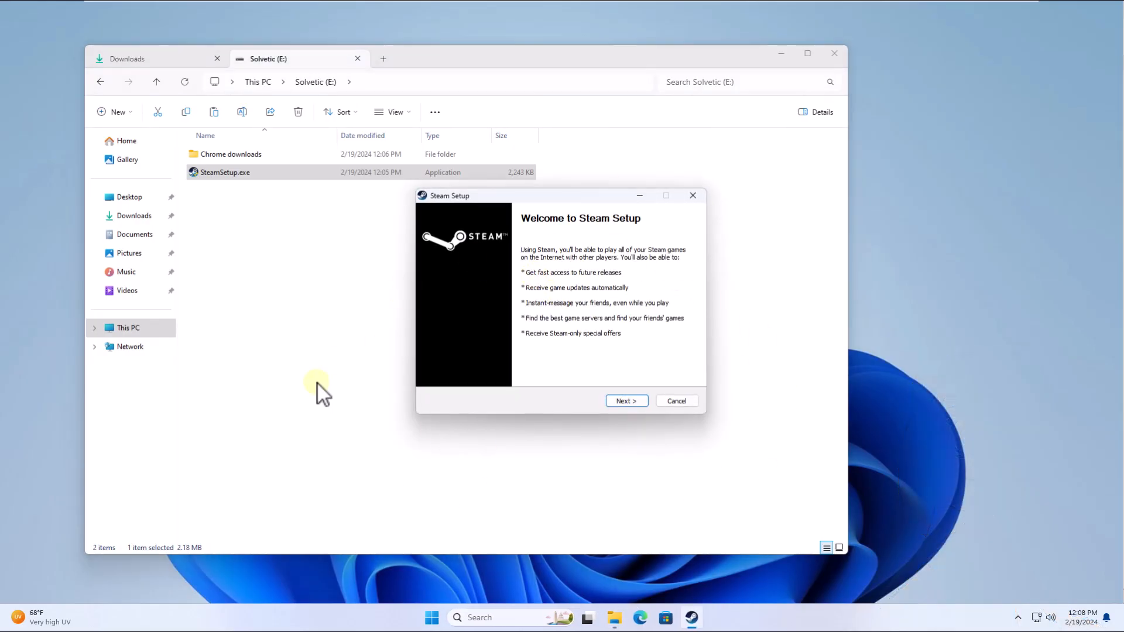
pyautogui.moveTo(677, 401)
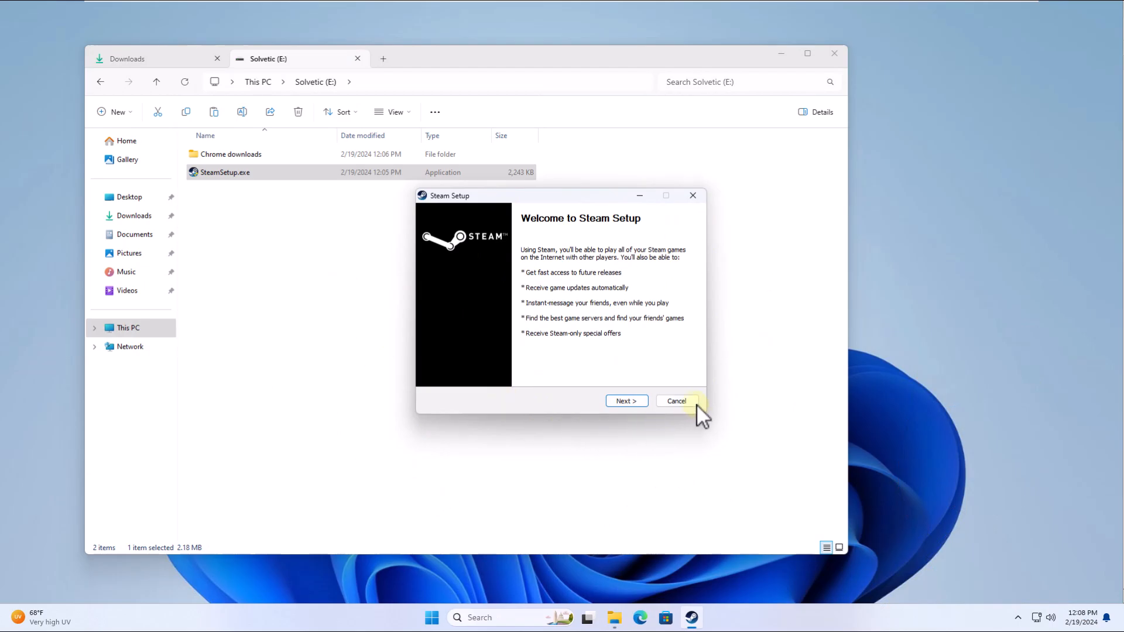
pyautogui.click(674, 400)
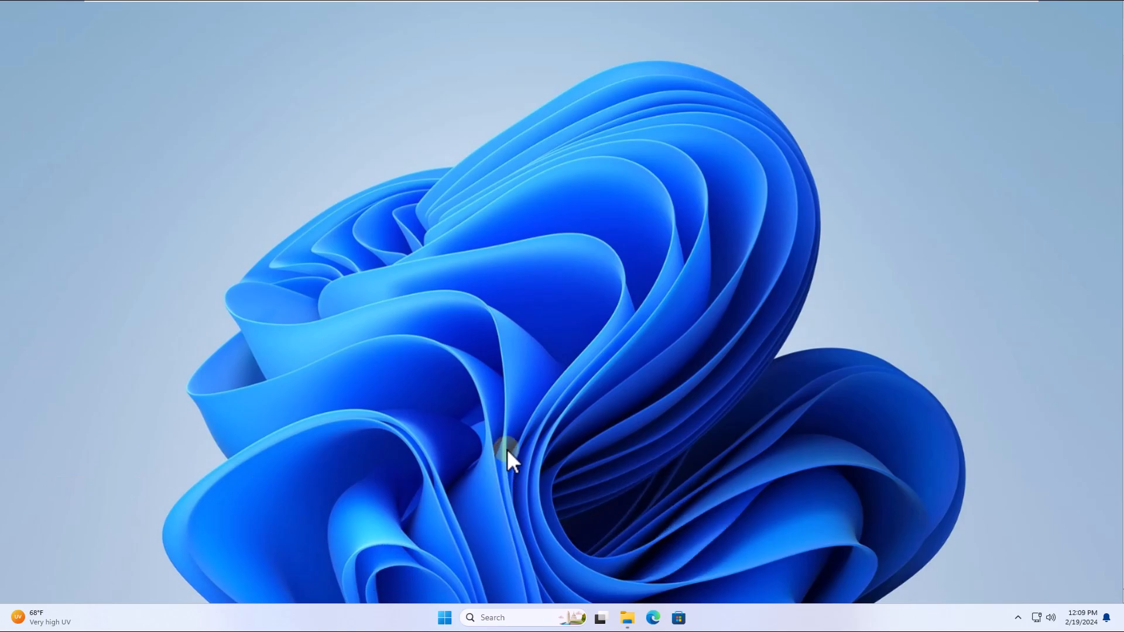
# Search for cmd and launch Command Prompt as administrator
pyautogui.click(523, 617)
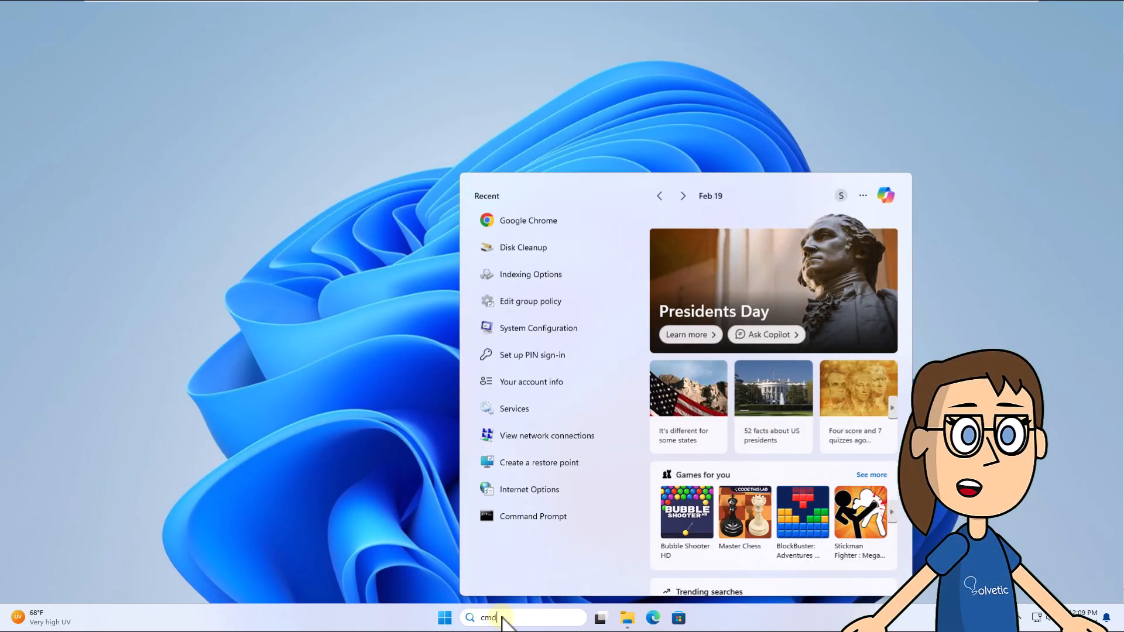
pyautogui.write('cmd')
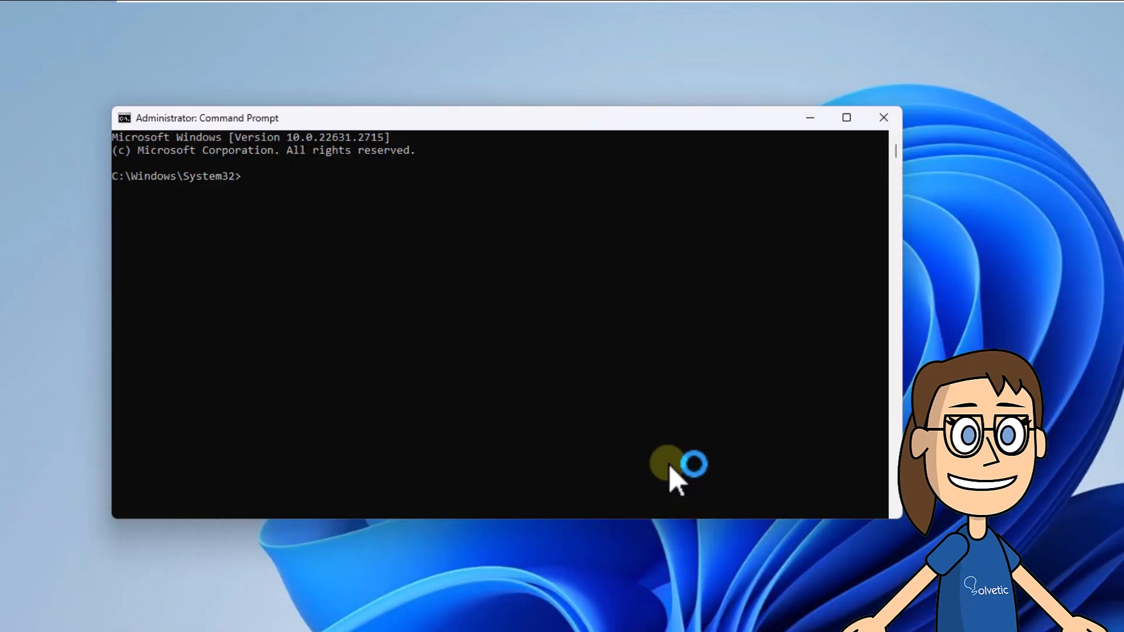
# Switch the prompt to drive E: and run SteamSetup.exe
pyautogui.write('E:')
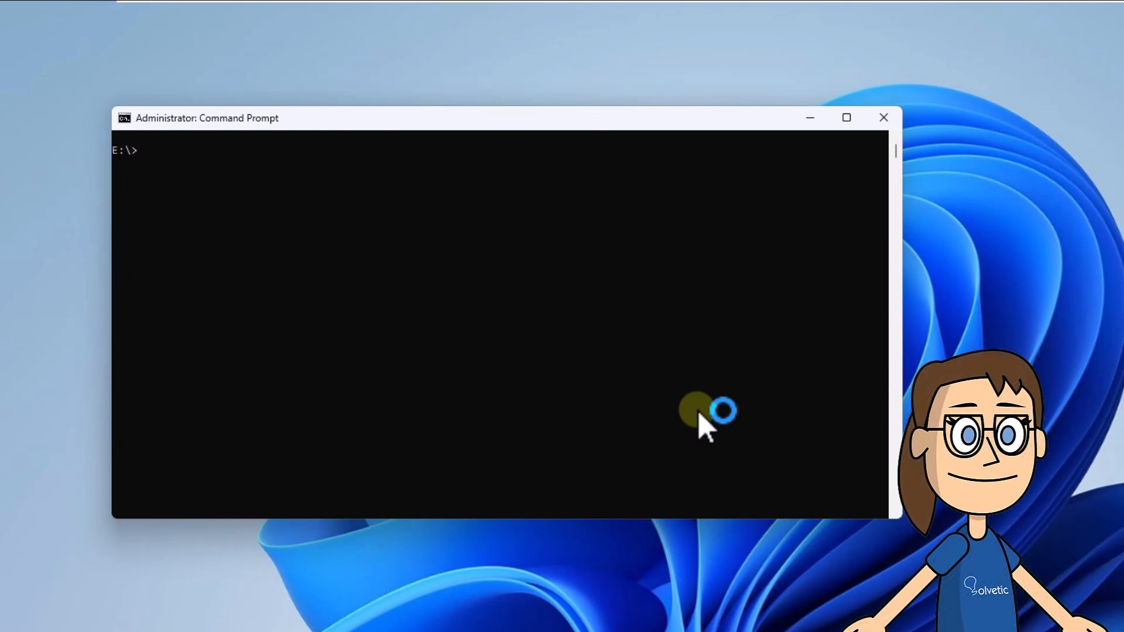
pyautogui.write('SteamSetup.exe')
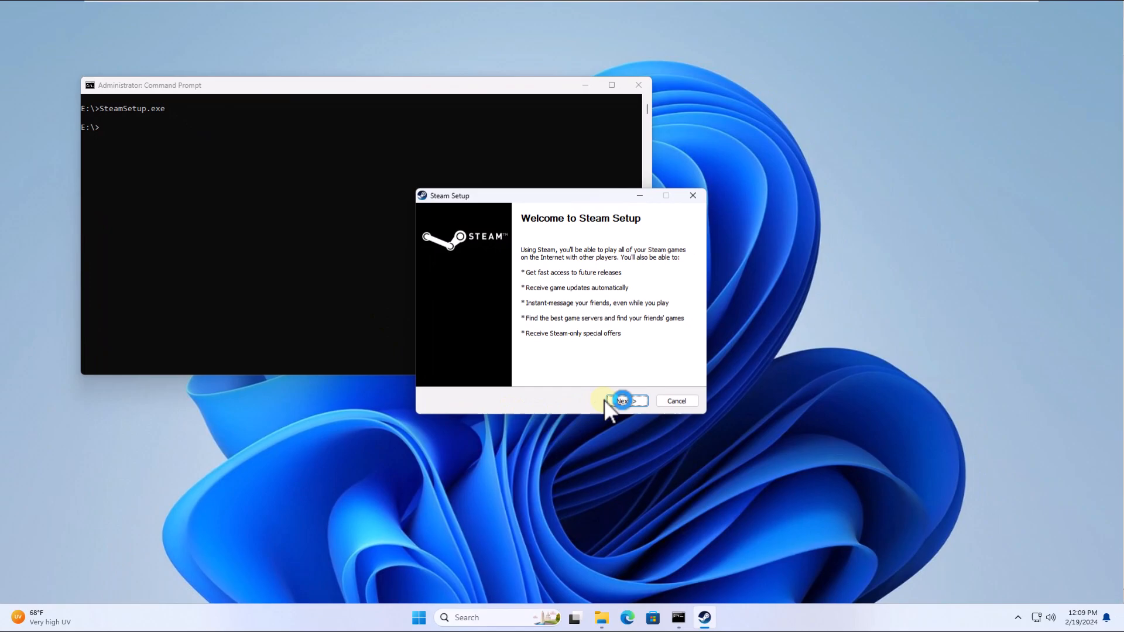
# Advance Steam Setup to the Language page, cancel it, and close the administrator Command Prompt
pyautogui.click(623, 401)
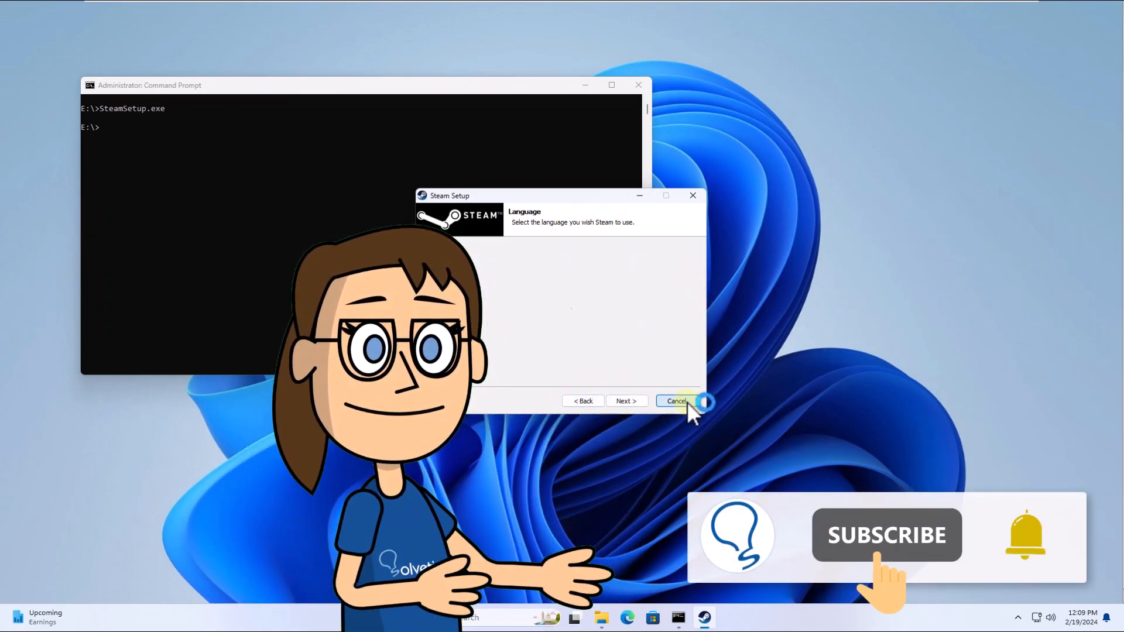
pyautogui.click(674, 401)
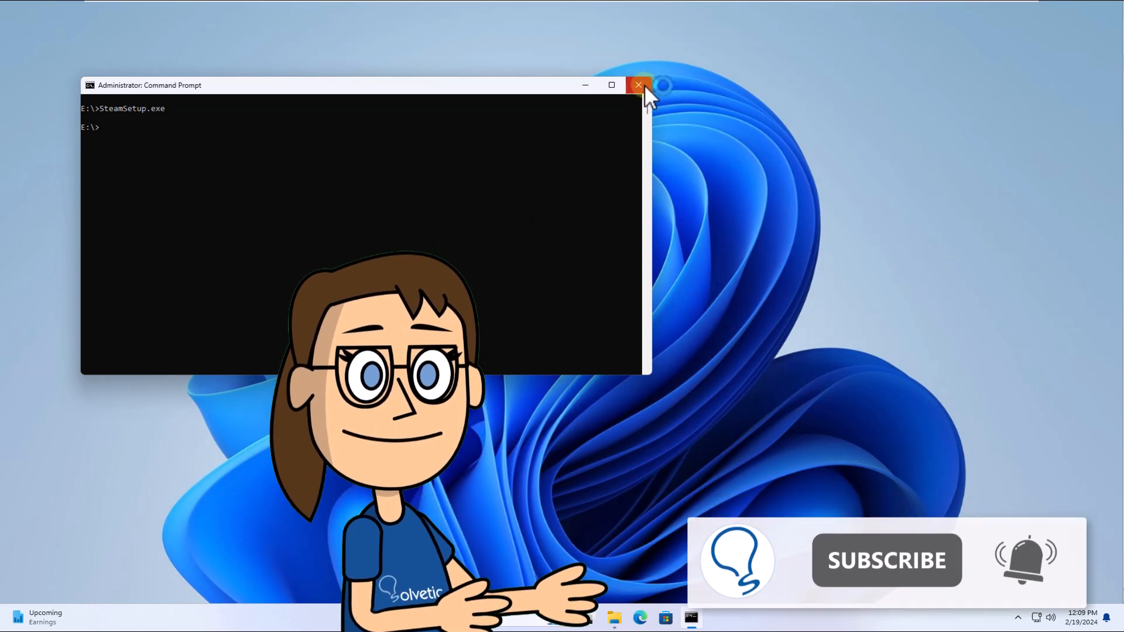
pyautogui.click(638, 85)
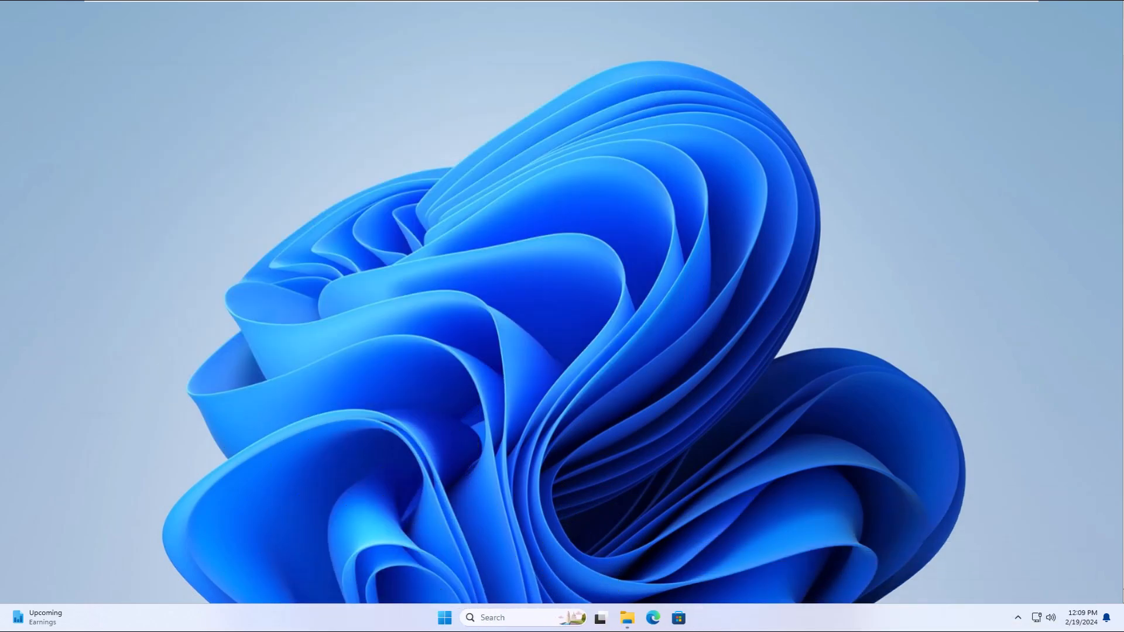